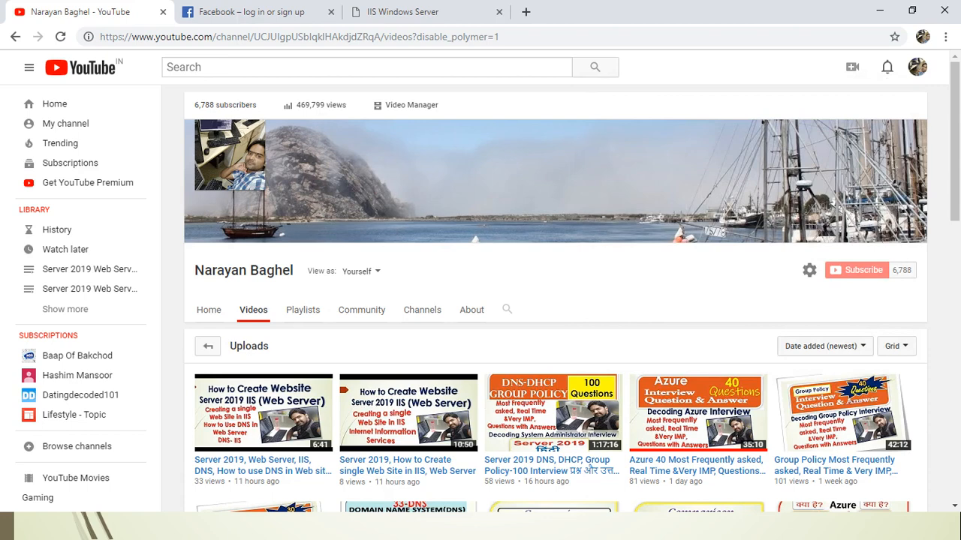
Switch from the YouTube channel page to the Server Manager dashboard
left_click(885, 66)
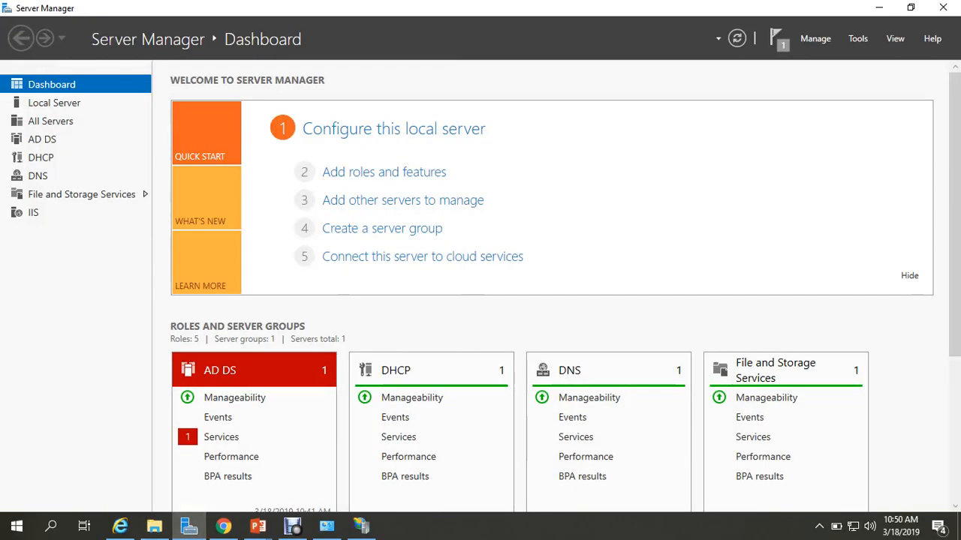
Launch Internet Information Services (IIS) Manager from Server Manager's Tools menu
left_click(857, 39)
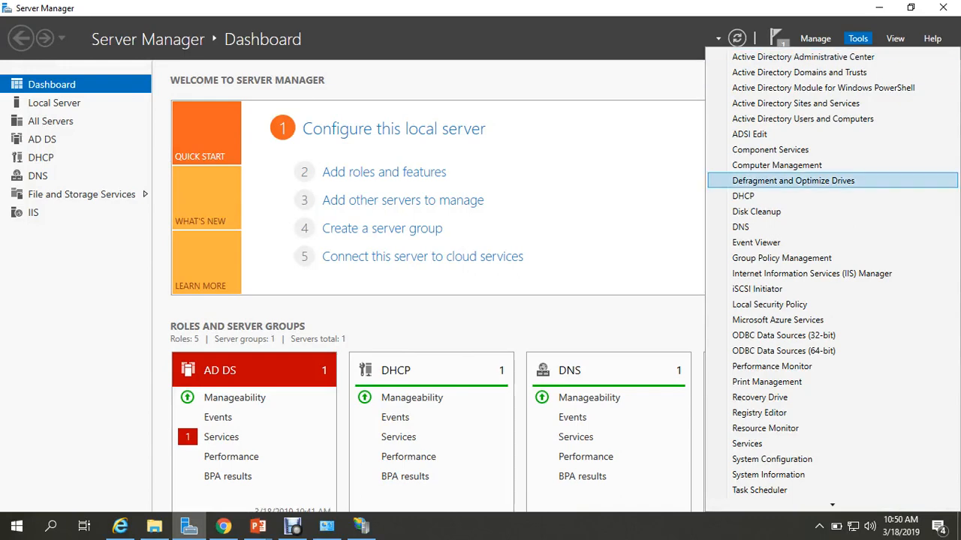
left_click(811, 274)
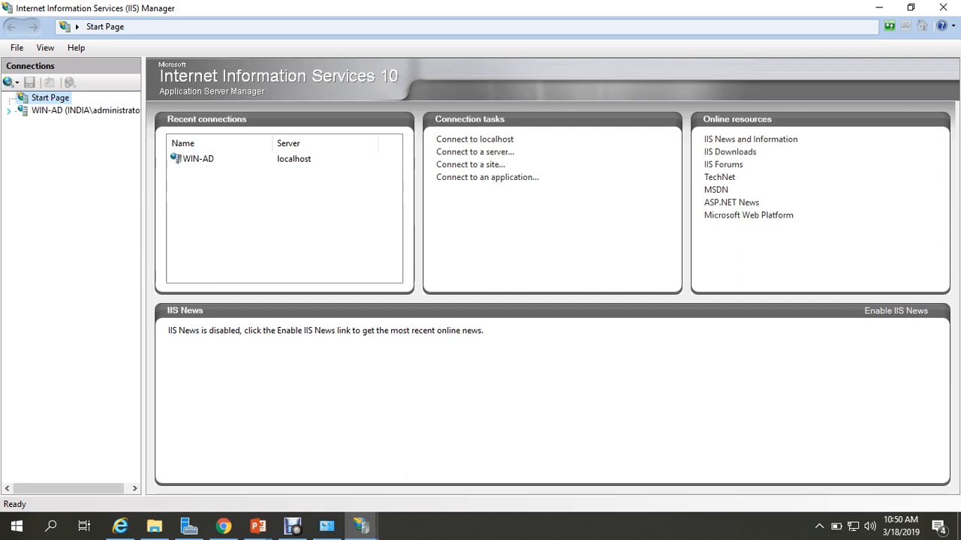
Show the WIN-AD (INDIA\administrator) server home page with Sites expanded to Default Web Site
left_click(85, 111)
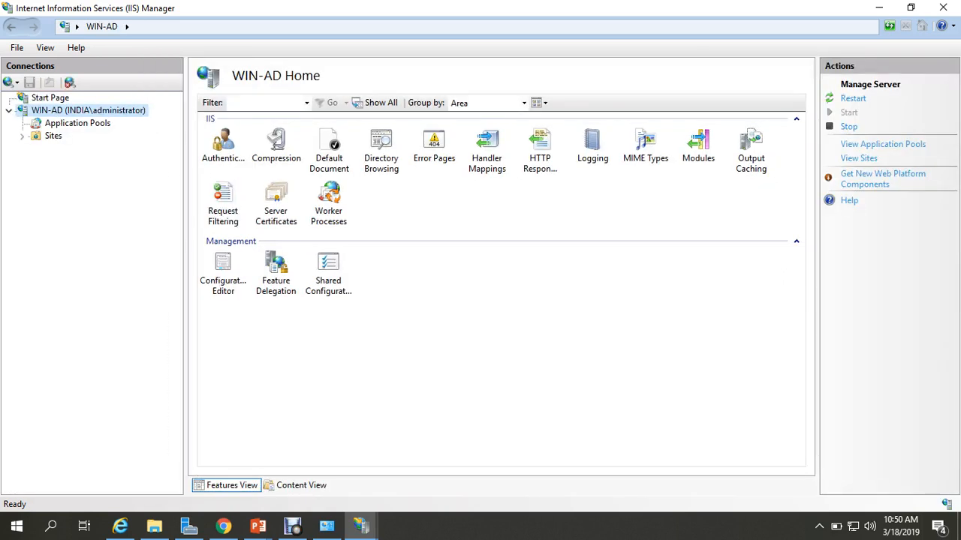
left_click(24, 136)
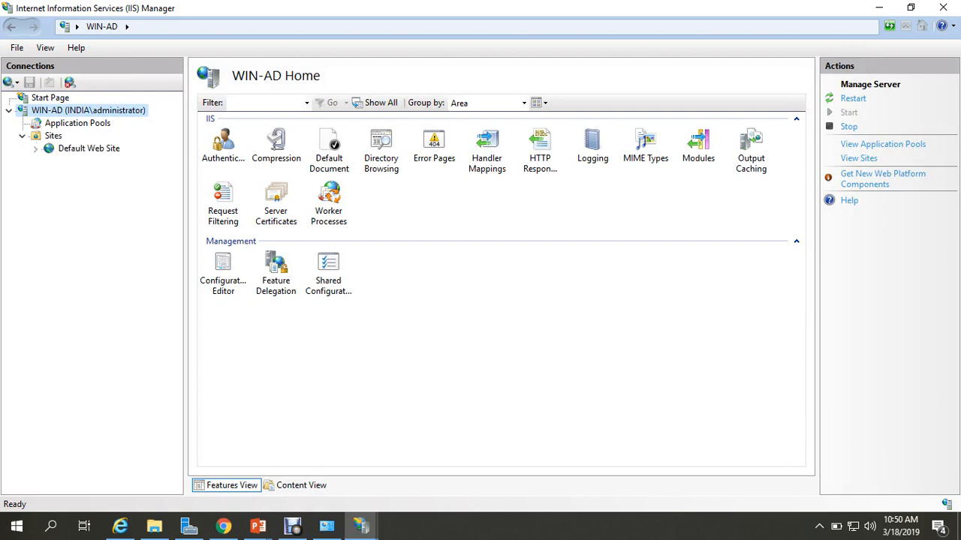
left_click(276, 199)
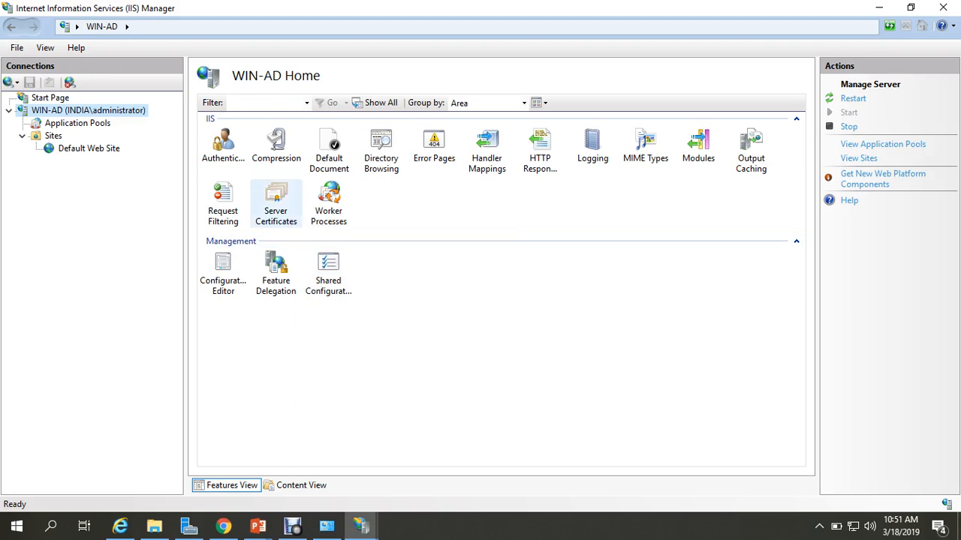
mouse_move(223, 143)
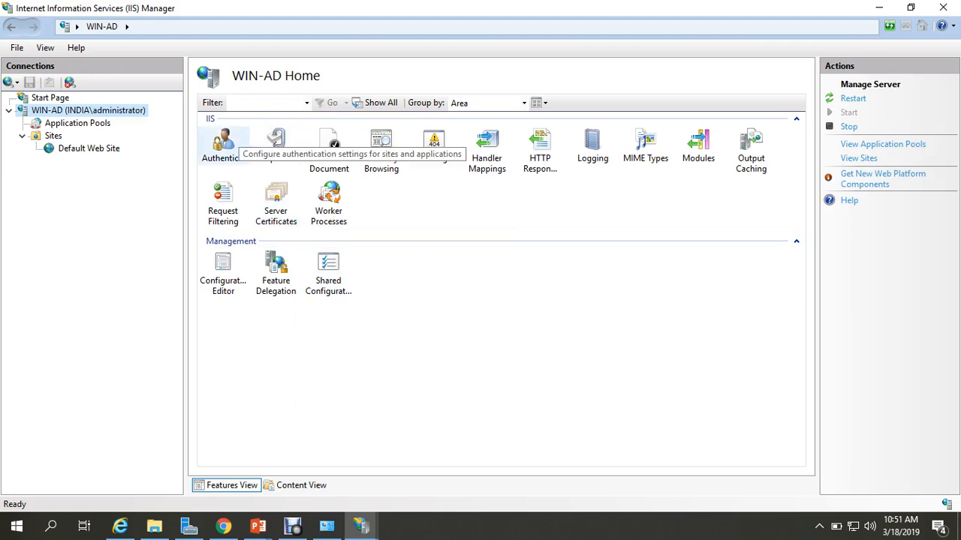